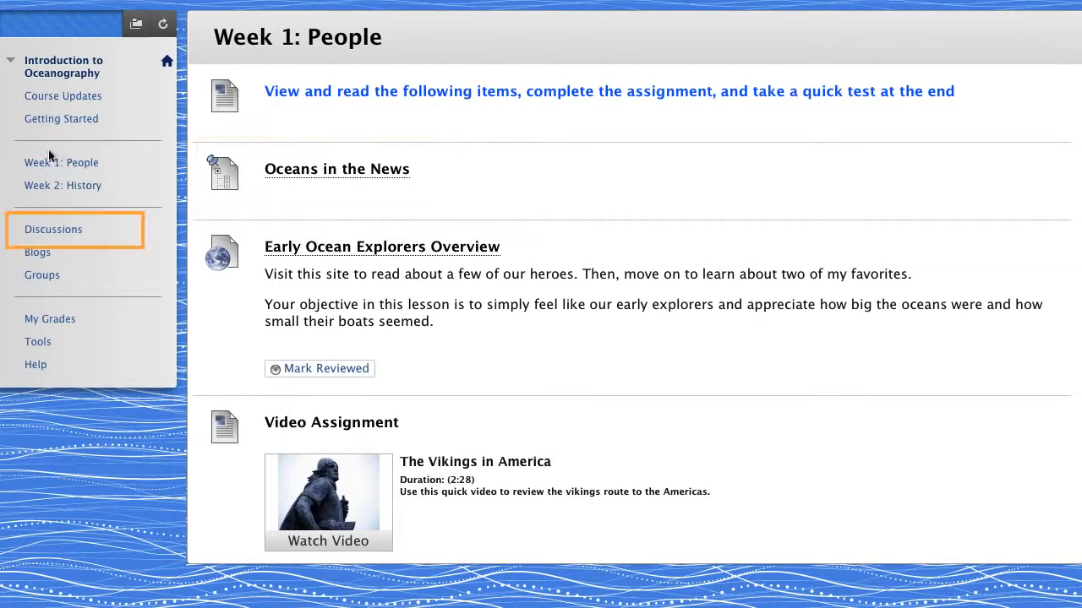
Go to the Introduction to Oceanography course's Discussion Board listing its forums
left_click(52, 230)
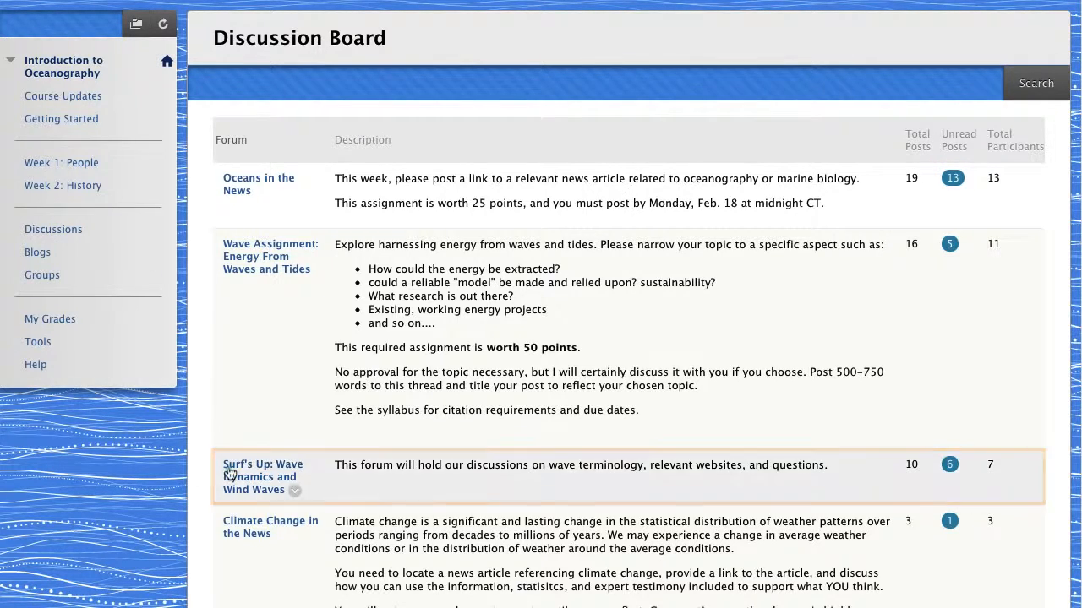
Enter the Surf's Up: Wave Dynamics and Wind Waves forum showing its three threads
left_click(264, 470)
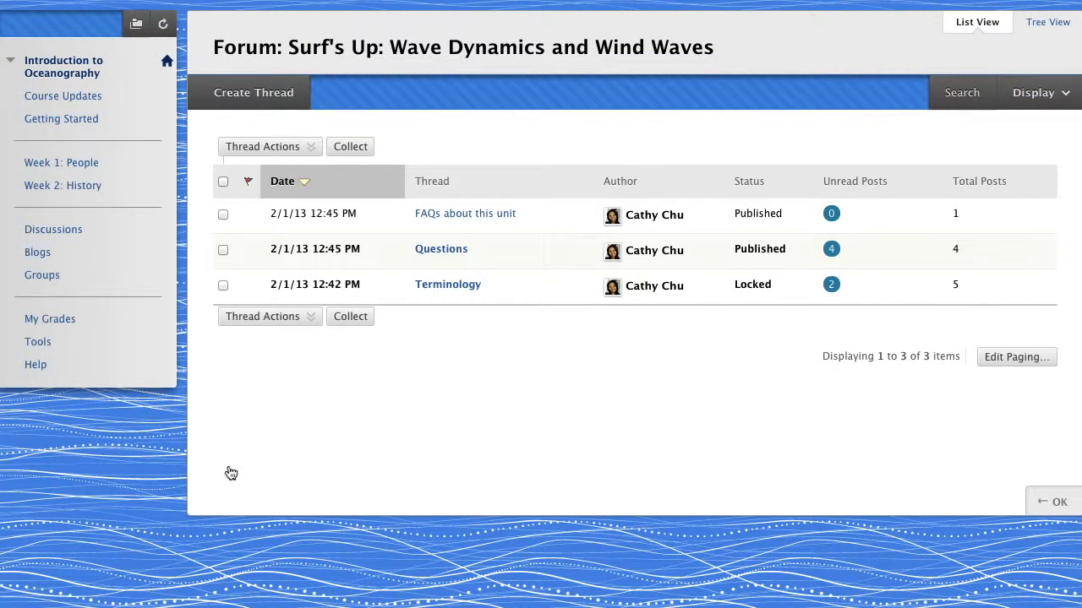
mouse_move(254, 91)
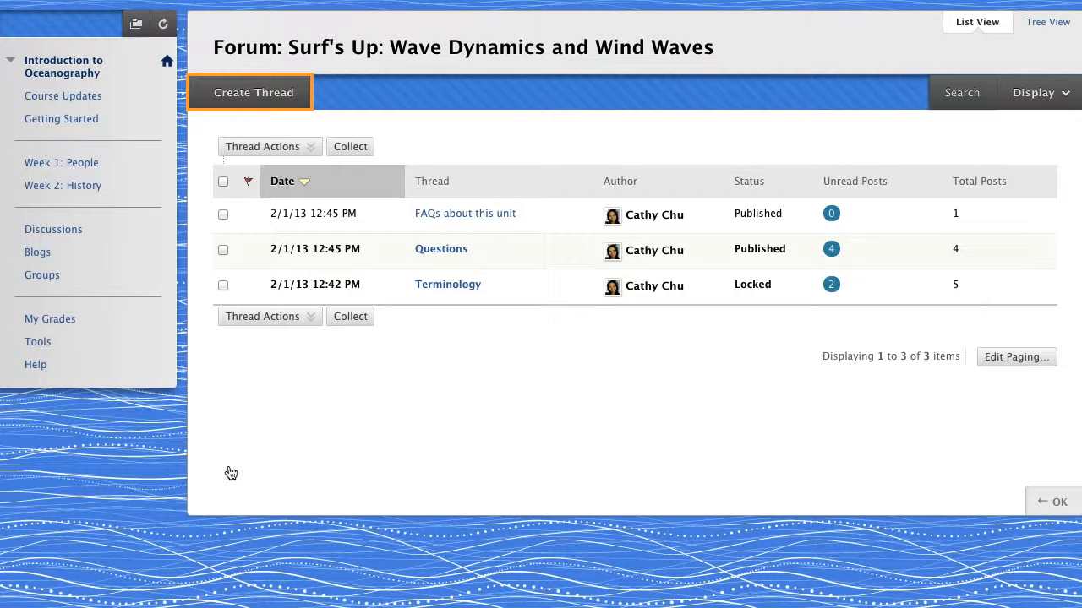
mouse_move(232, 473)
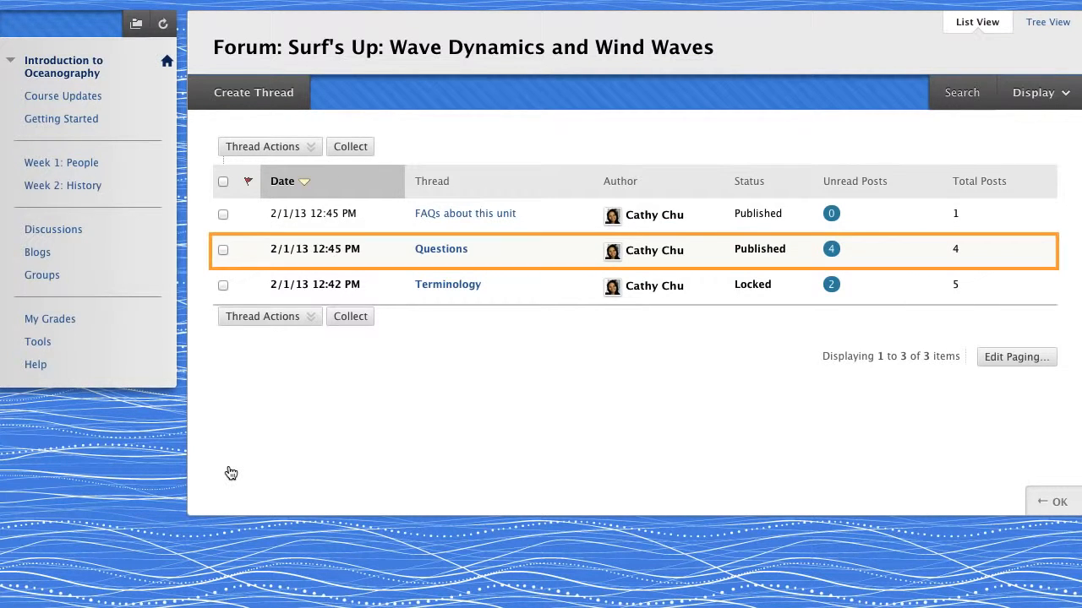
mouse_move(421, 368)
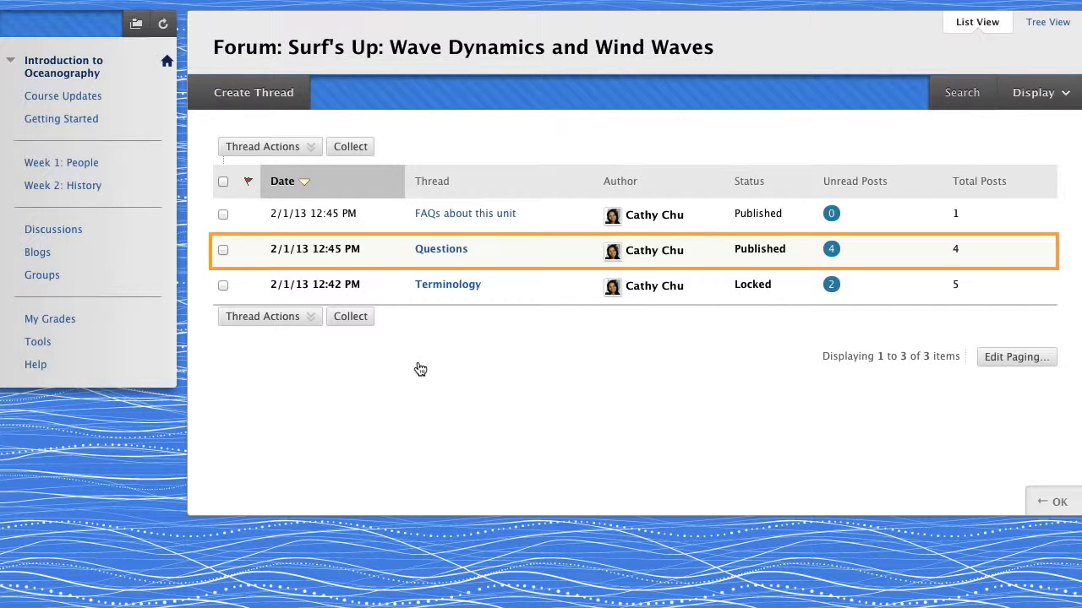
mouse_move(440, 254)
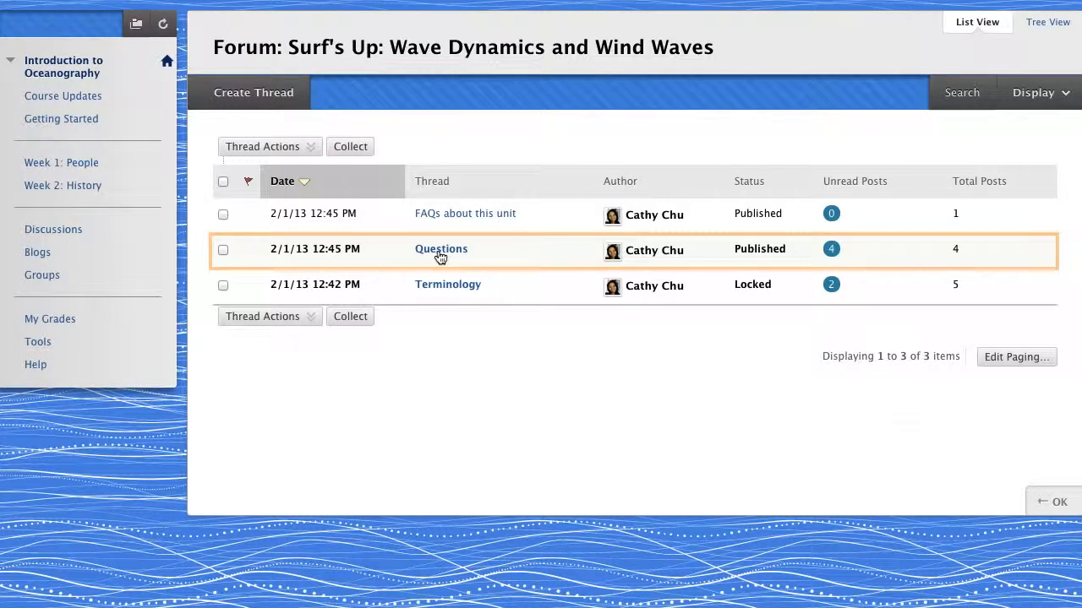
left_click(439, 249)
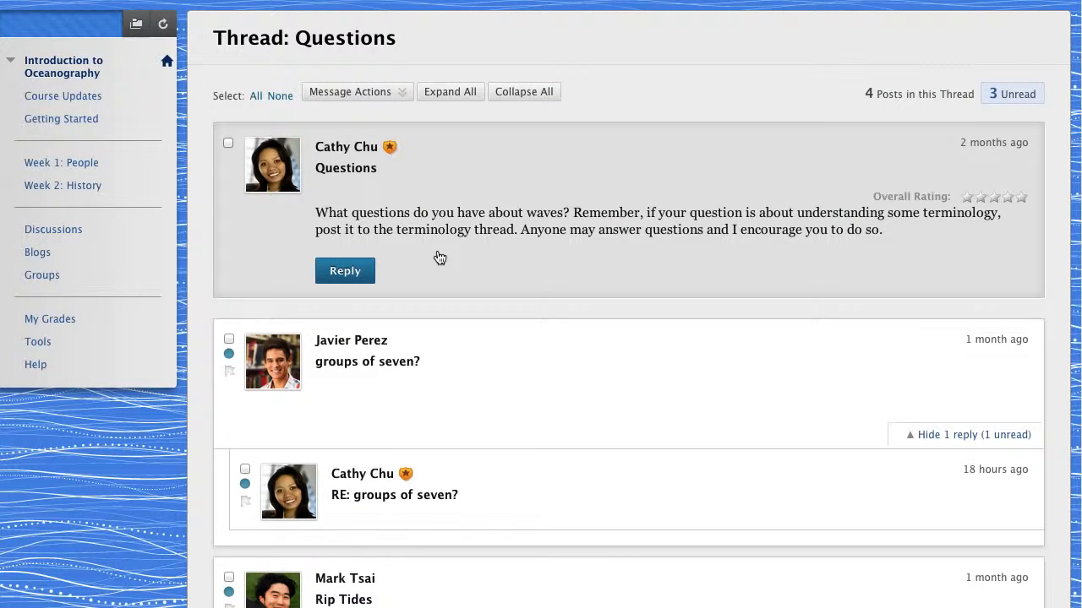
mouse_move(527, 132)
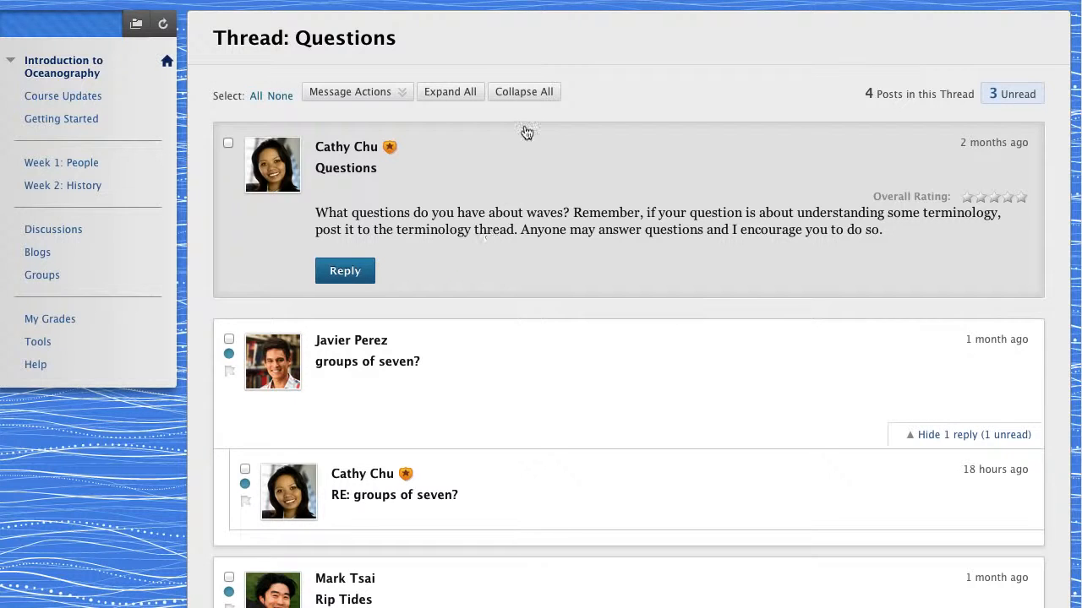
left_click(524, 92)
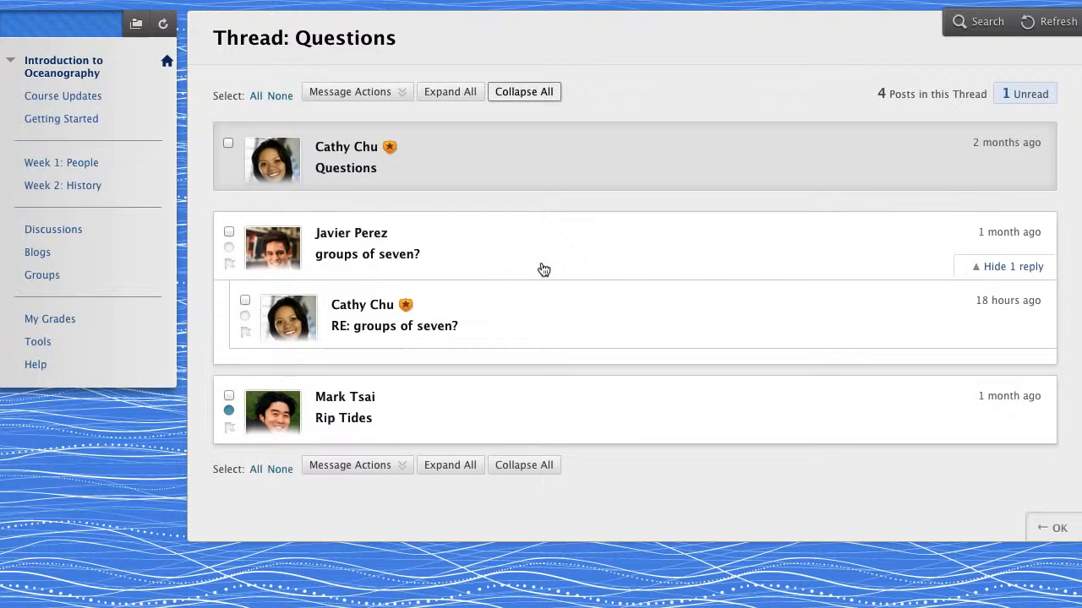
left_click(367, 254)
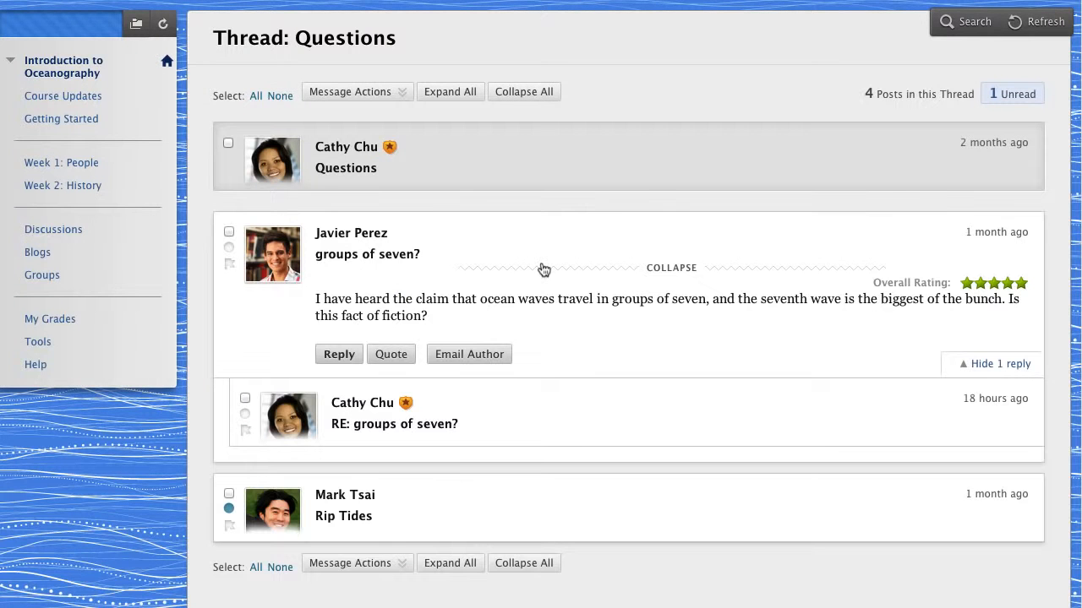
mouse_move(599, 358)
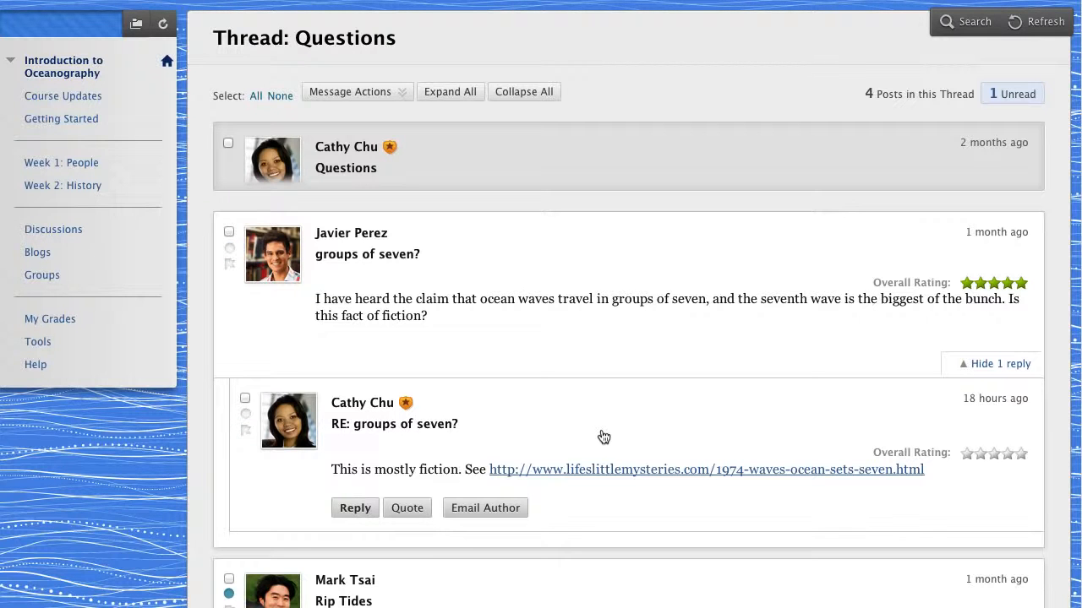
mouse_move(352, 433)
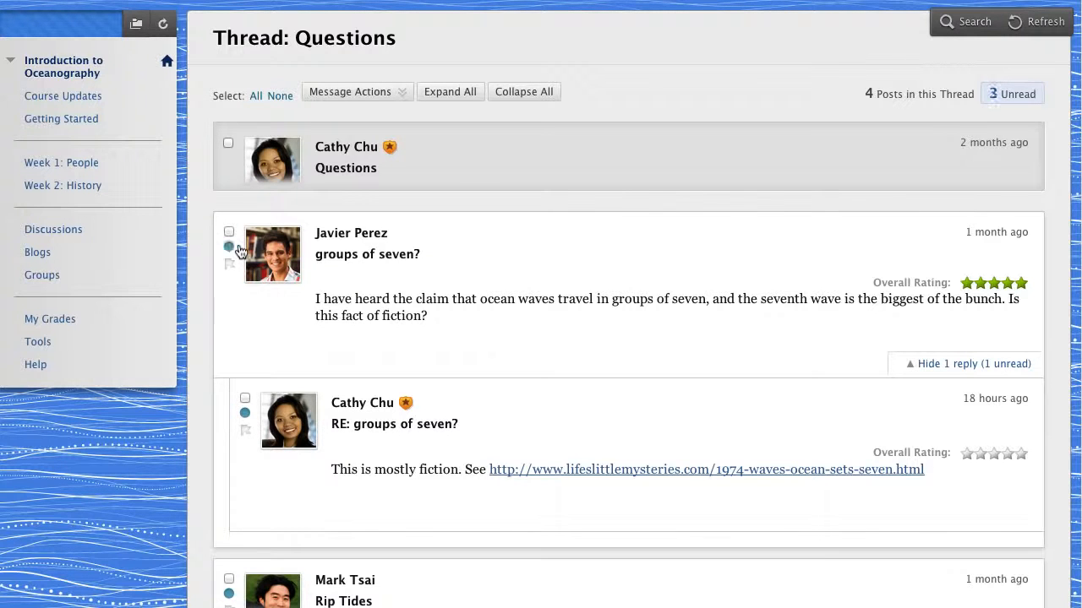
mouse_move(240, 249)
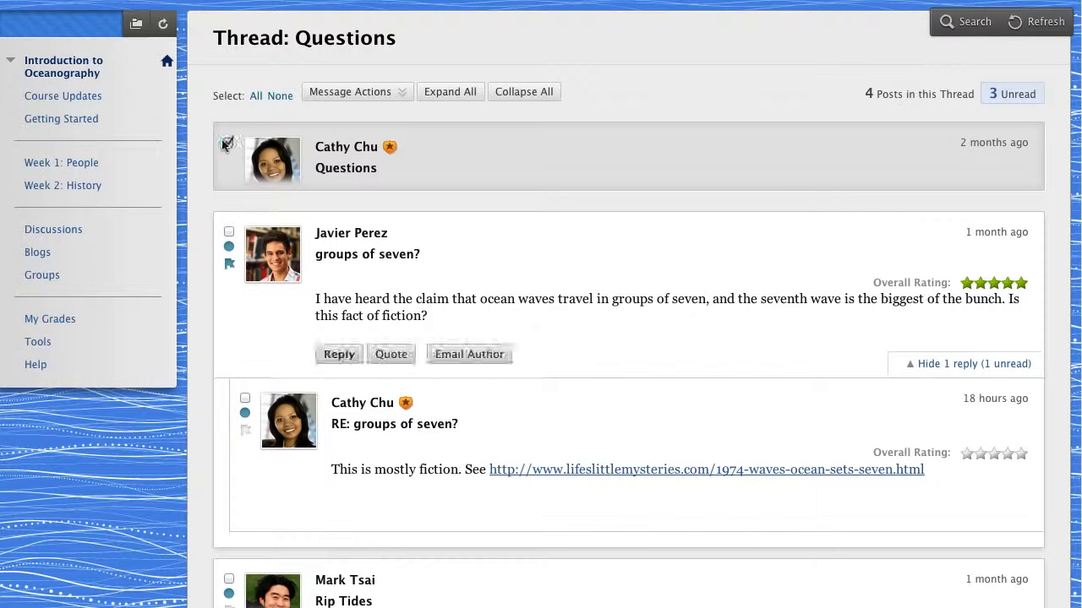
Select several posts and review the Message Actions options: Read, Unread and flag
left_click(230, 230)
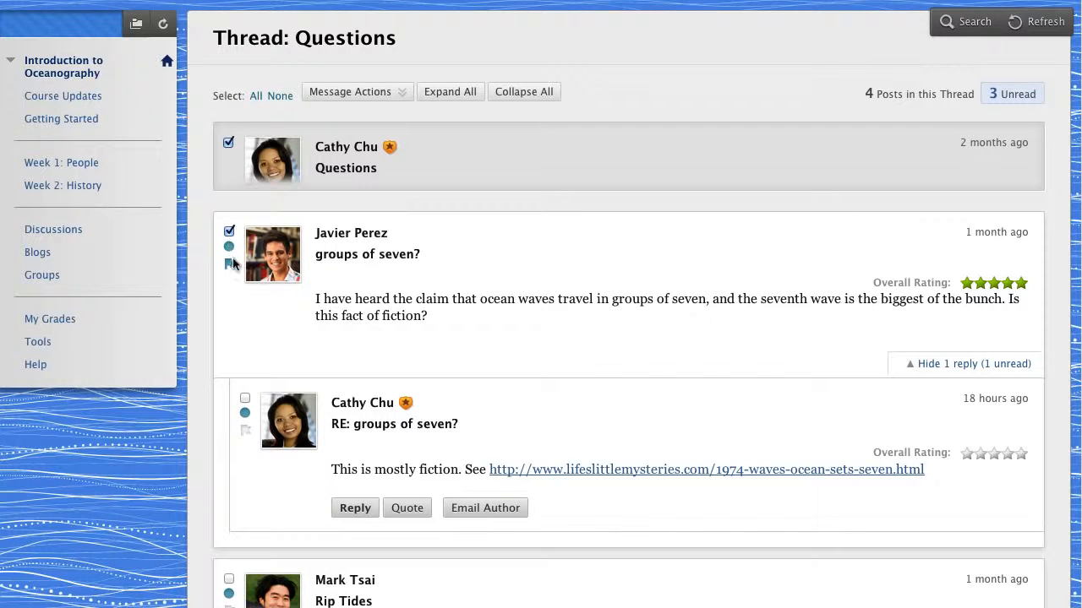
left_click(245, 399)
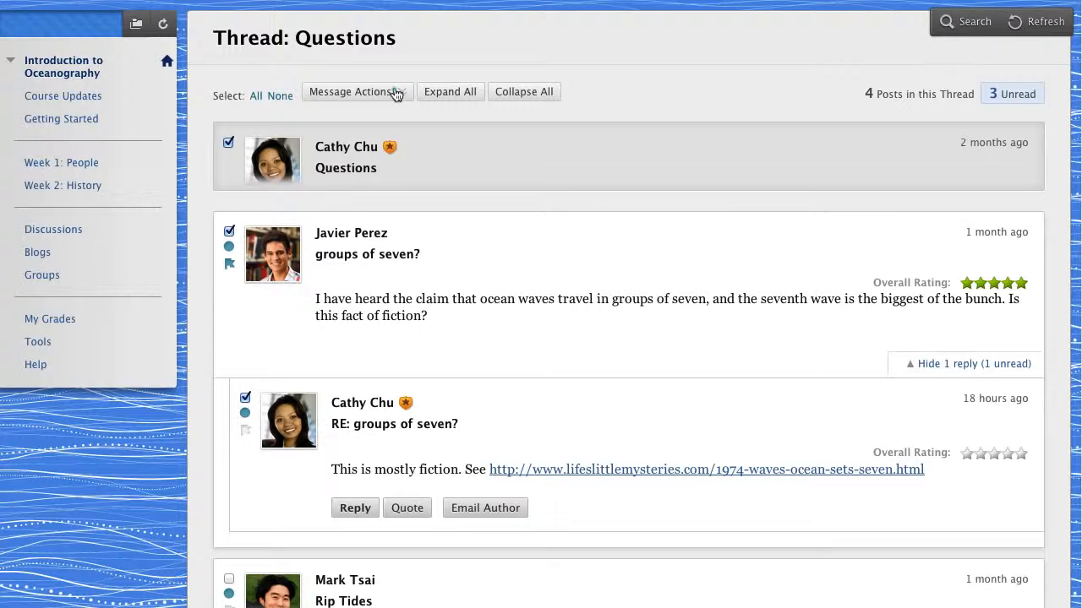
left_click(356, 92)
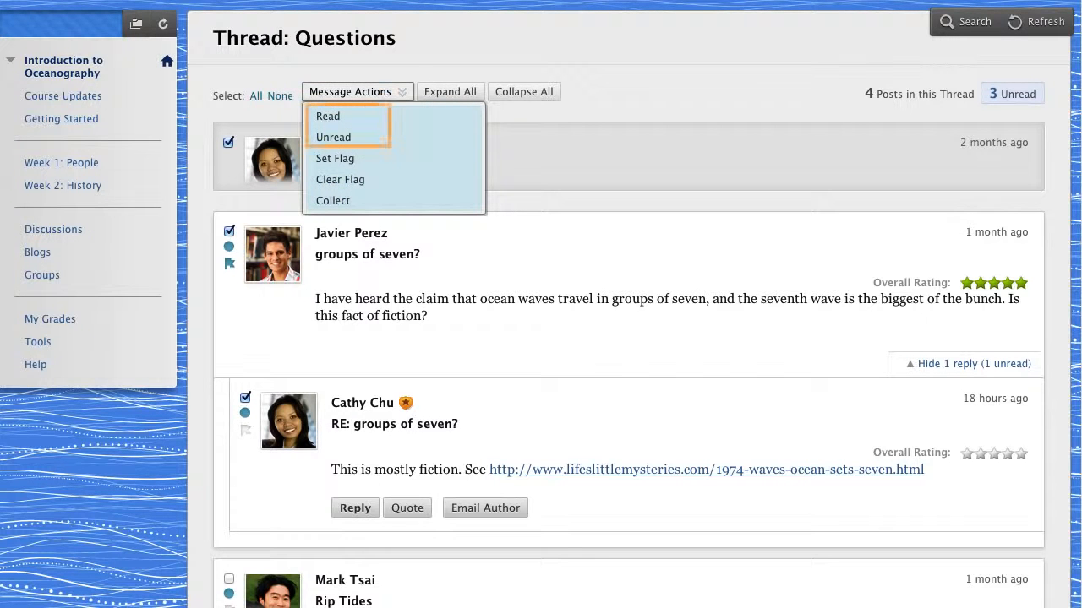
mouse_move(338, 169)
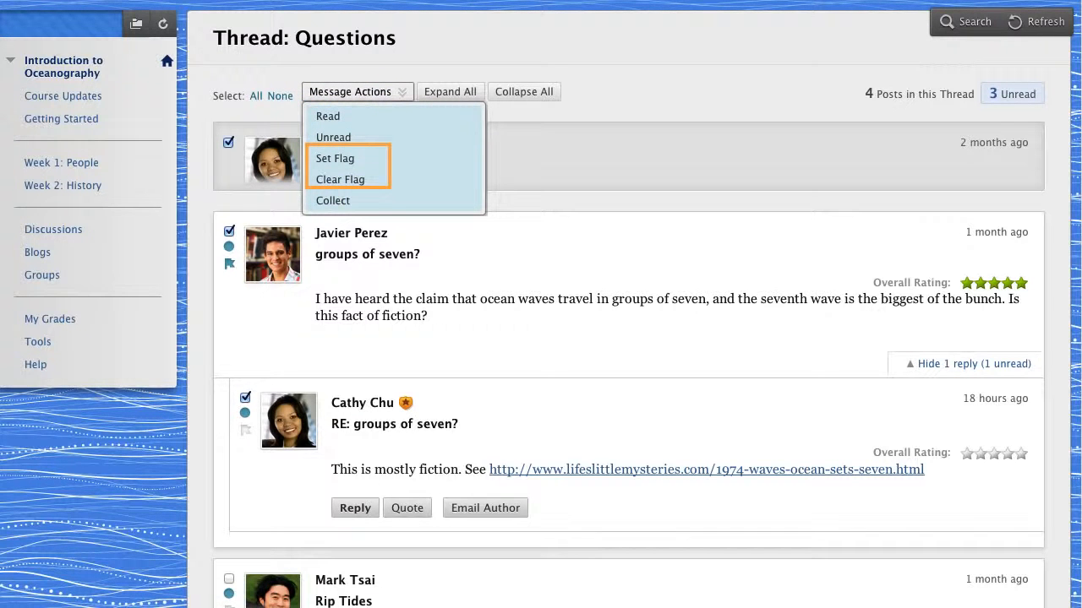
mouse_move(333, 200)
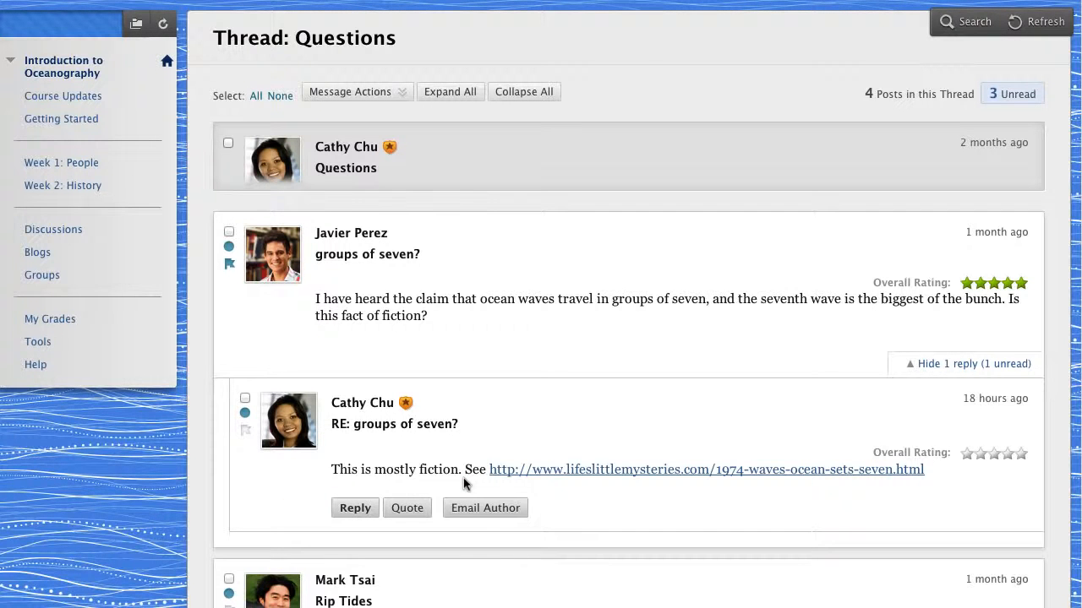
mouse_move(464, 485)
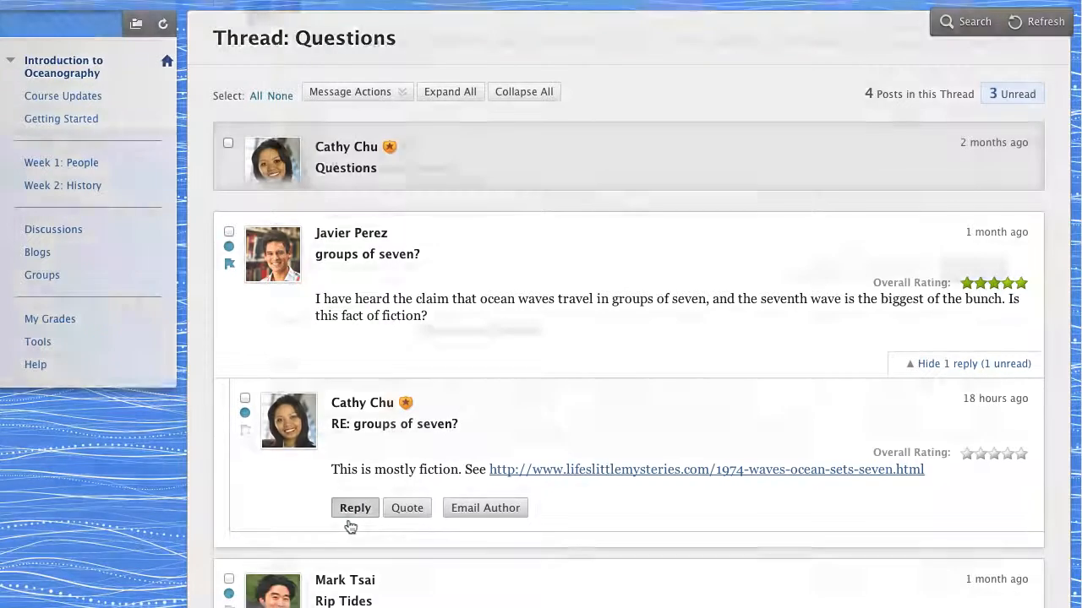
left_click(355, 507)
type("I had heard this many times growing up. Nice to know the real answer!")
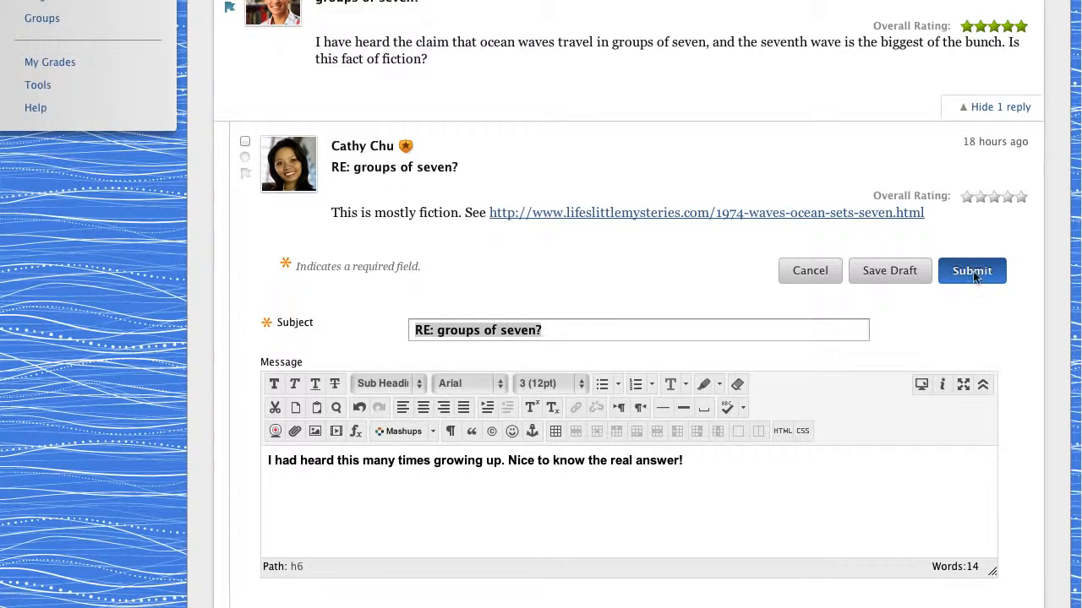
left_click(970, 271)
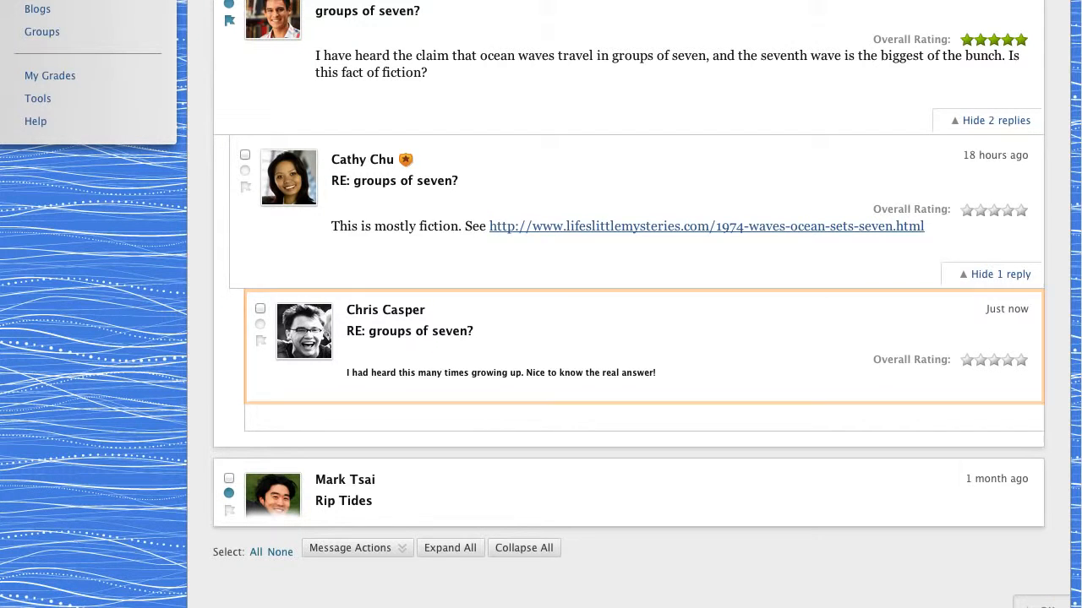
mouse_move(1033, 161)
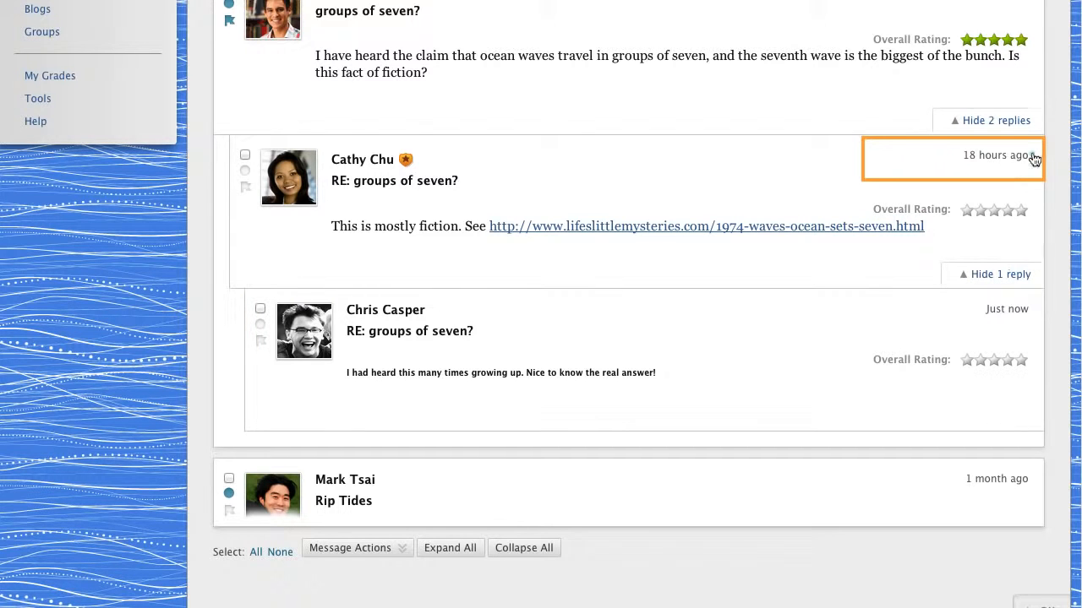
left_click(997, 156)
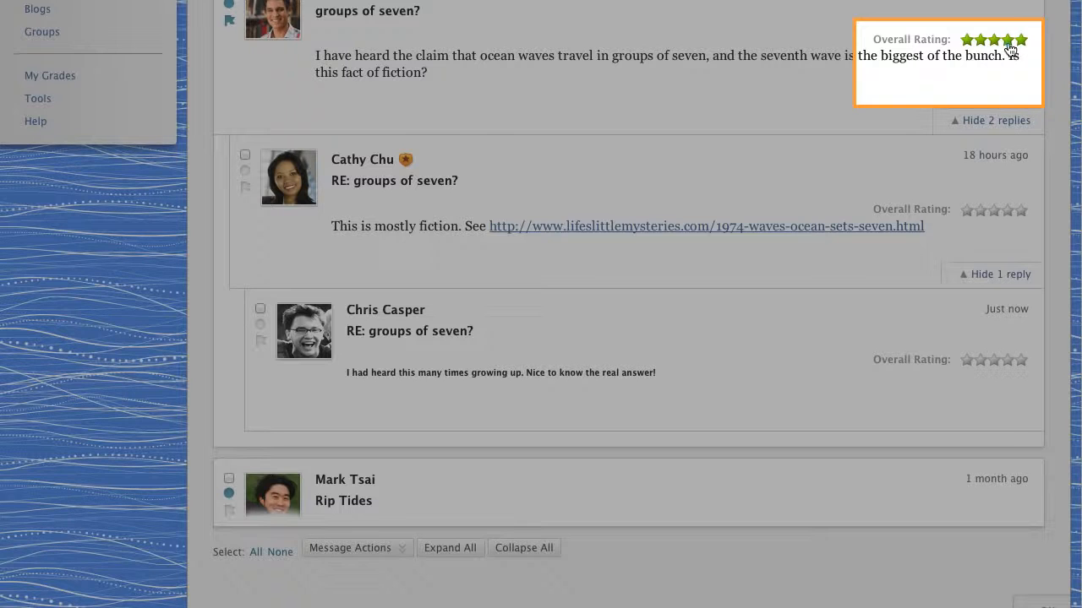
left_click(1007, 40)
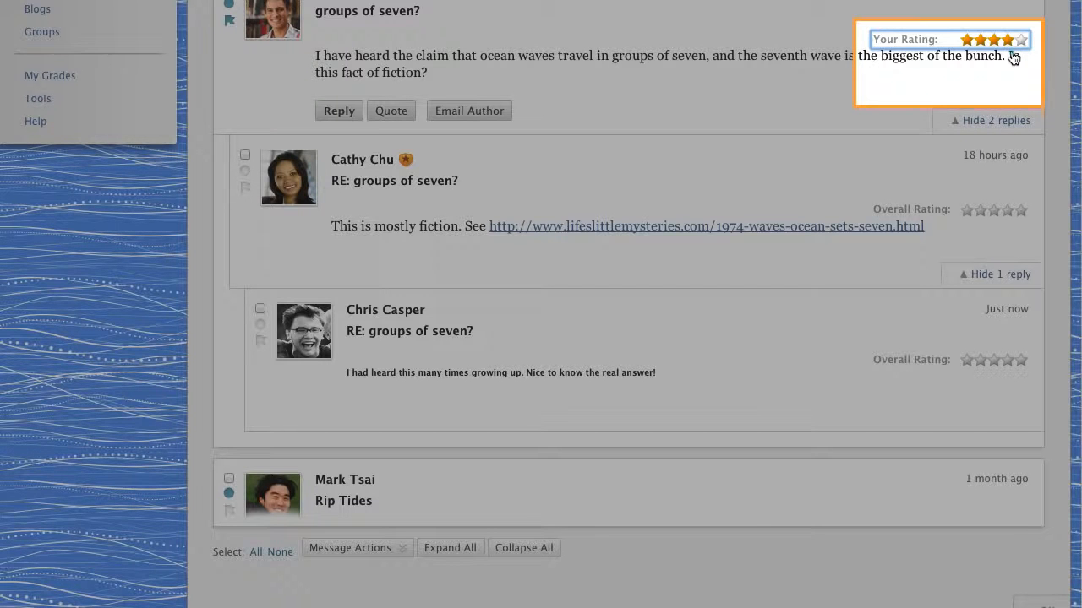